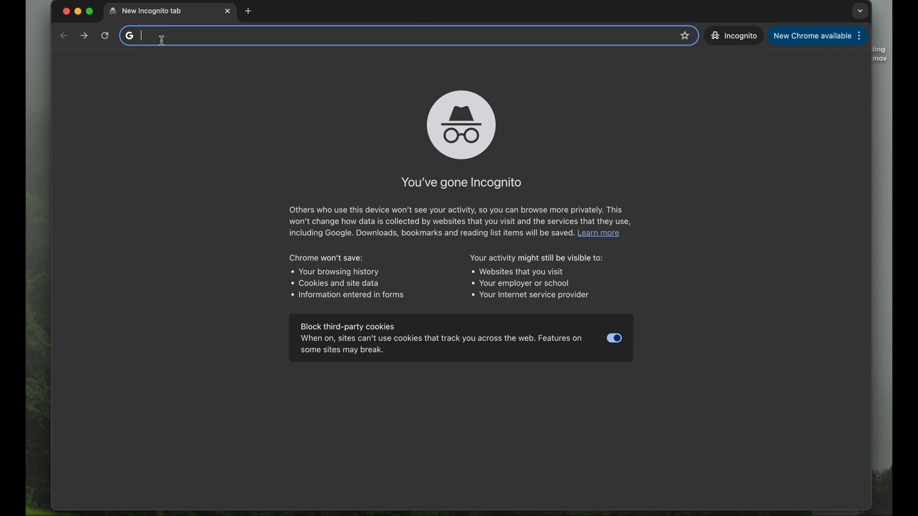
Search Google for 'thonny' and open thonny.org, 'Thonny, Python IDE for beginners'.
{"action": "type", "text": "thonny"}
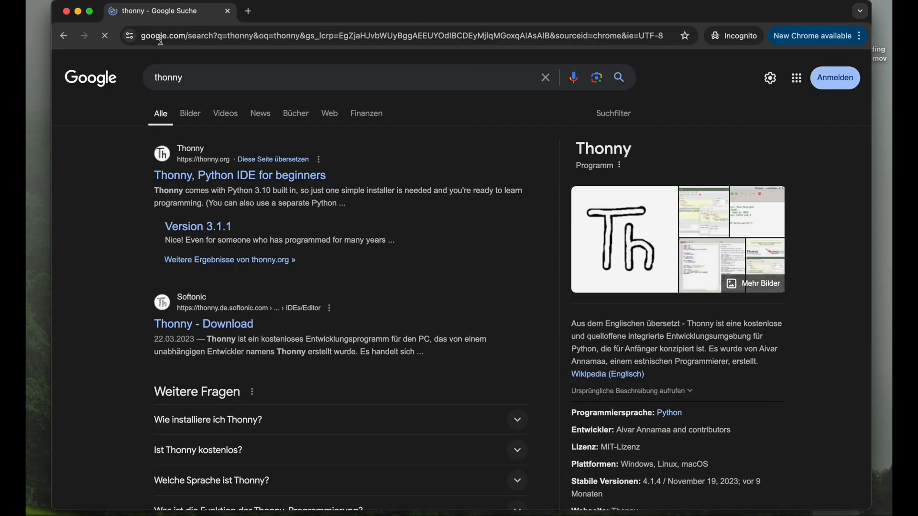
{"action": "left_click", "coordinate": [239, 175]}
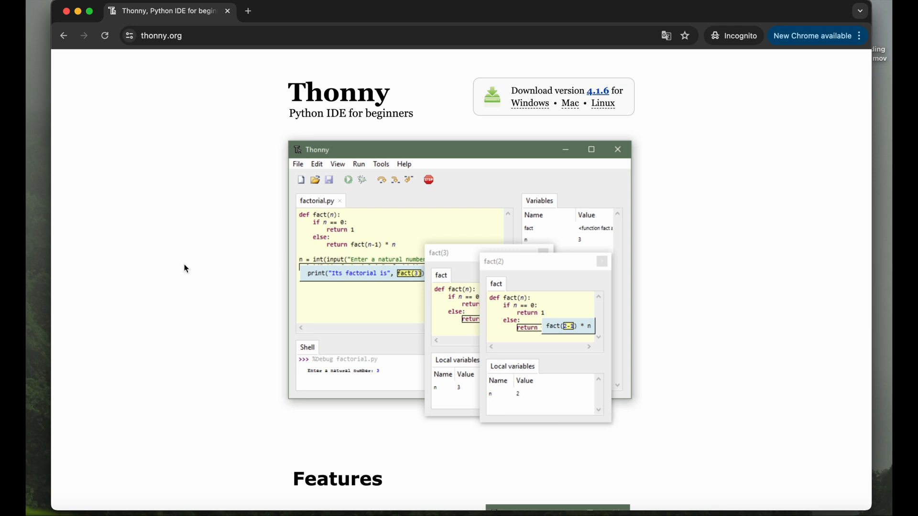
{"action": "mouse_move", "coordinate": [402, 139]}
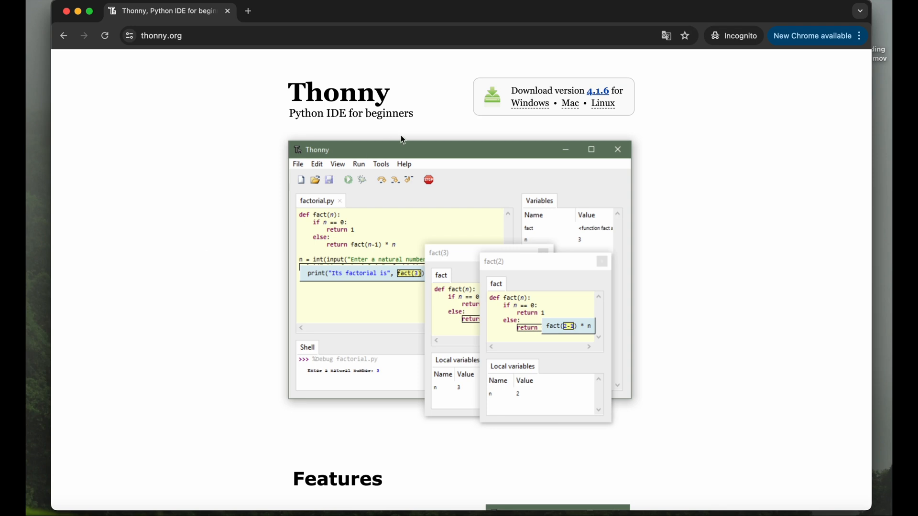
{"action": "mouse_move", "coordinate": [507, 141]}
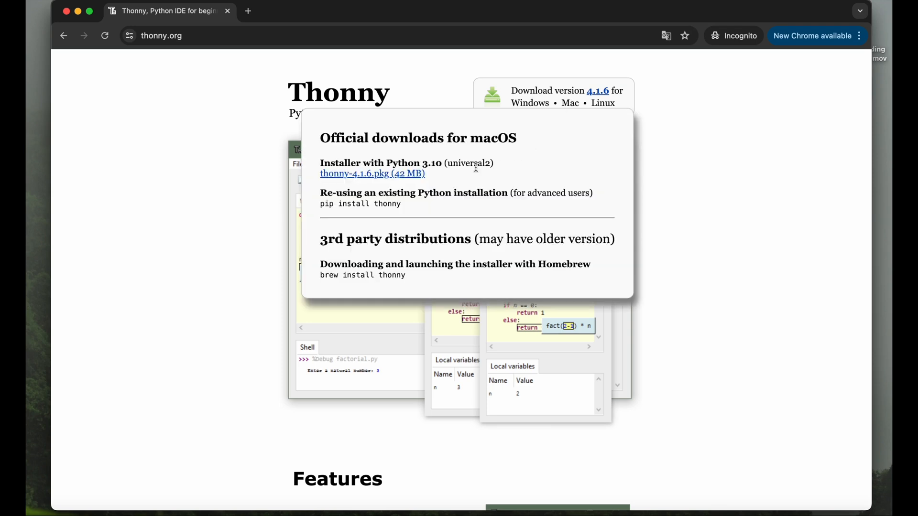
{"action": "mouse_move", "coordinate": [386, 178]}
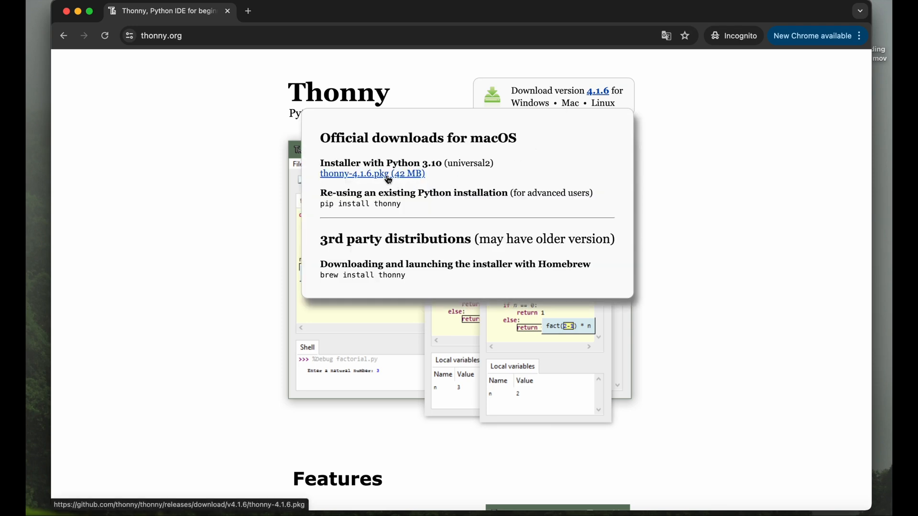
Save the macOS package thonny-4.1.6.pkg into the Downloads folder.
{"action": "left_click", "coordinate": [372, 173]}
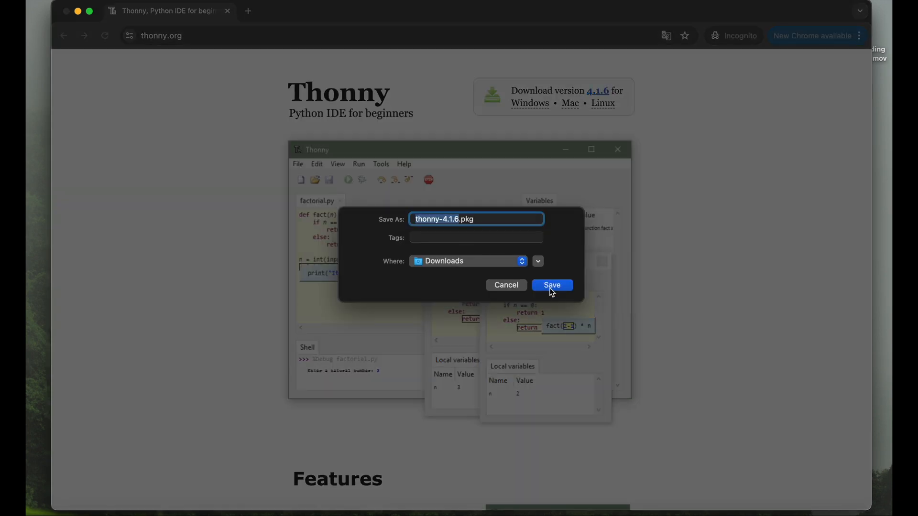
{"action": "left_click", "coordinate": [551, 285]}
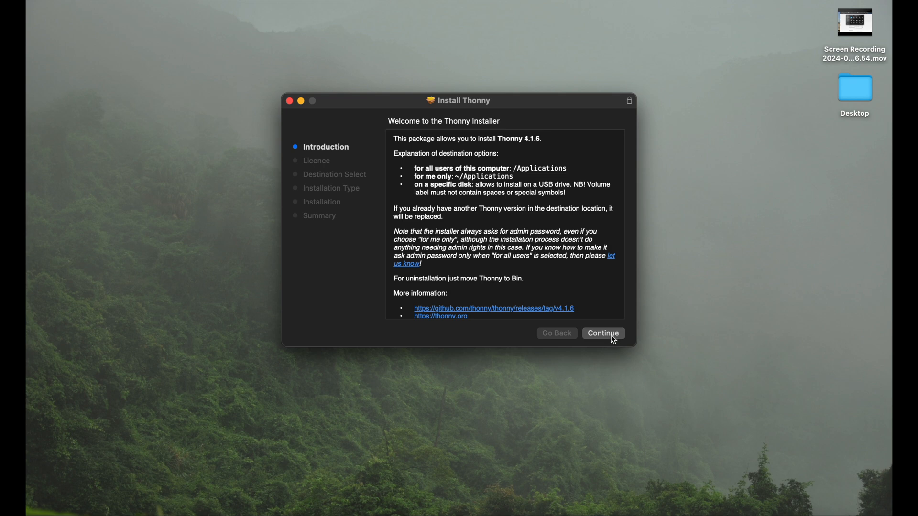
Step past the introduction, agree to the MIT licence, and install Thonny for all users.
{"action": "left_click", "coordinate": [603, 333]}
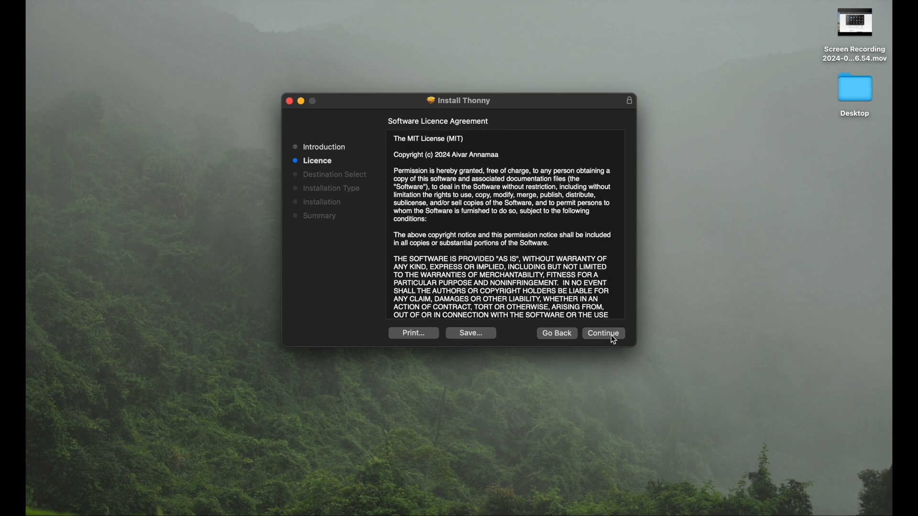
{"action": "left_click", "coordinate": [603, 334]}
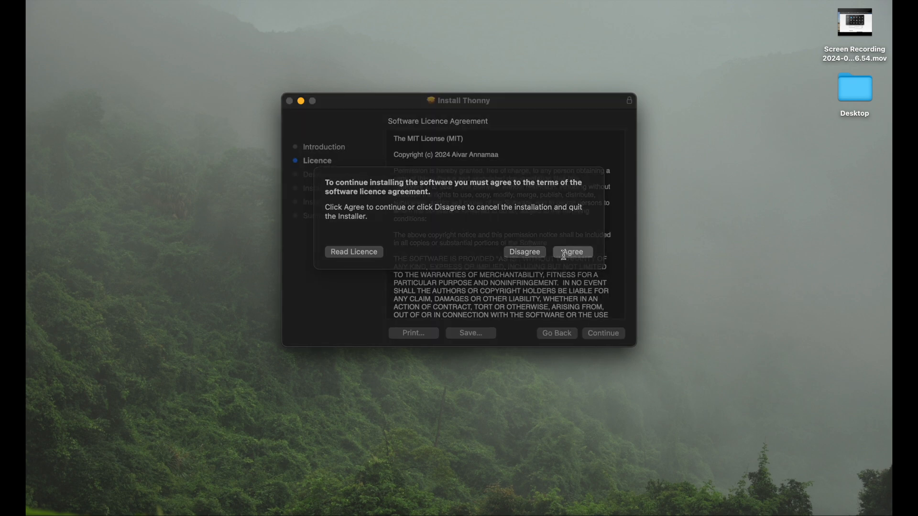
{"action": "left_click", "coordinate": [571, 252]}
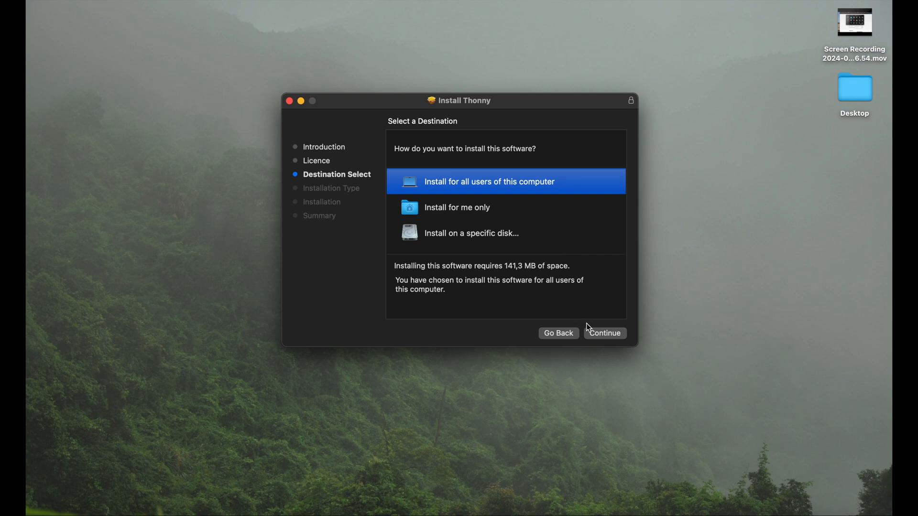
{"action": "mouse_move", "coordinate": [538, 193]}
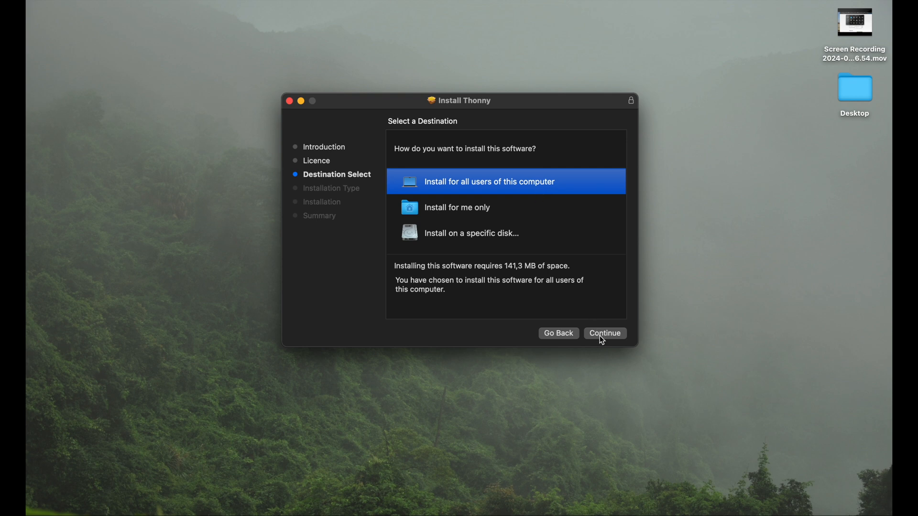
{"action": "mouse_move", "coordinate": [539, 271]}
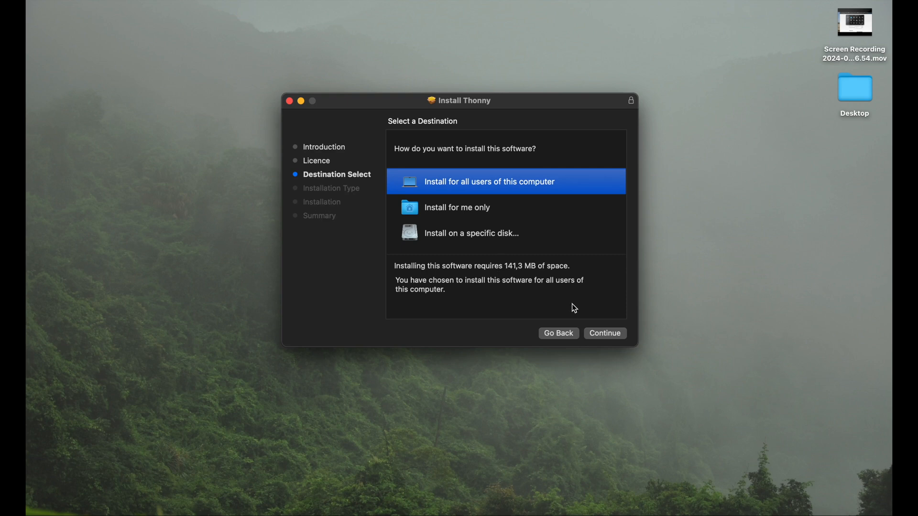
{"action": "left_click", "coordinate": [604, 333]}
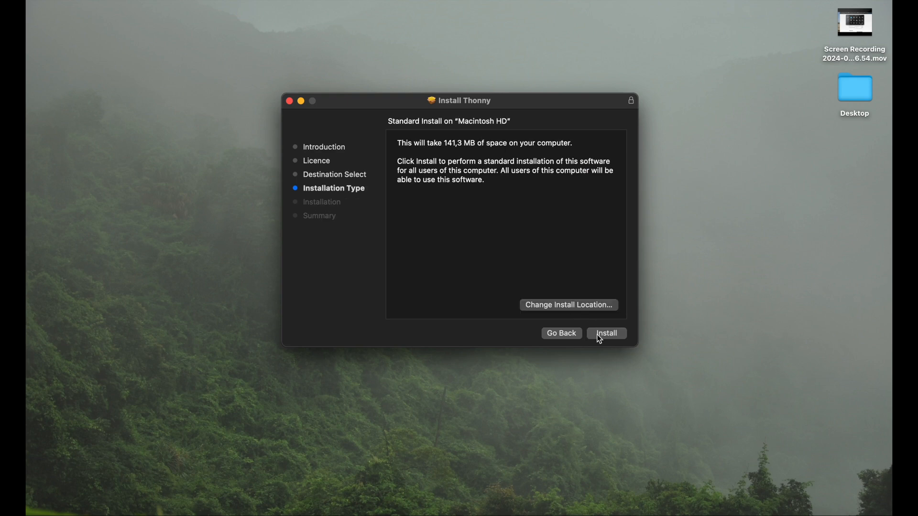
{"action": "left_click", "coordinate": [605, 334]}
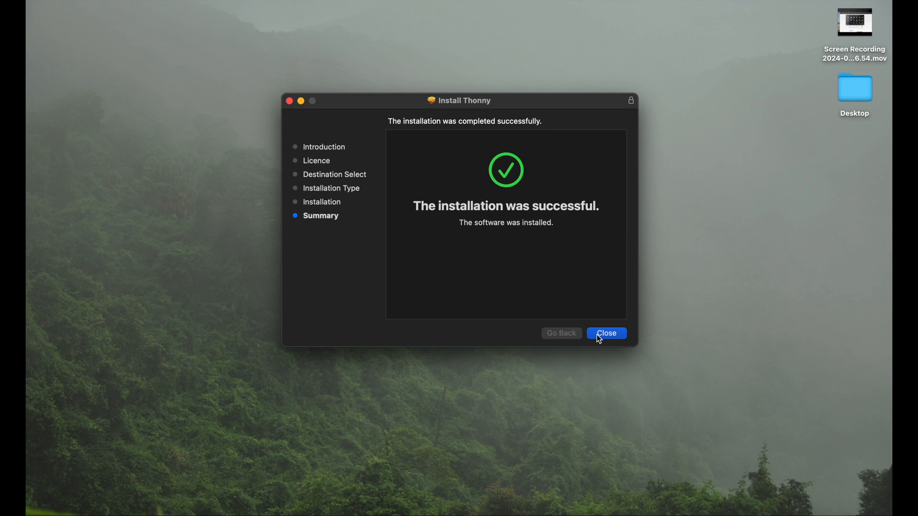
Close the finished installer and choose Keep to retain the Thonny package.
{"action": "left_click", "coordinate": [606, 333]}
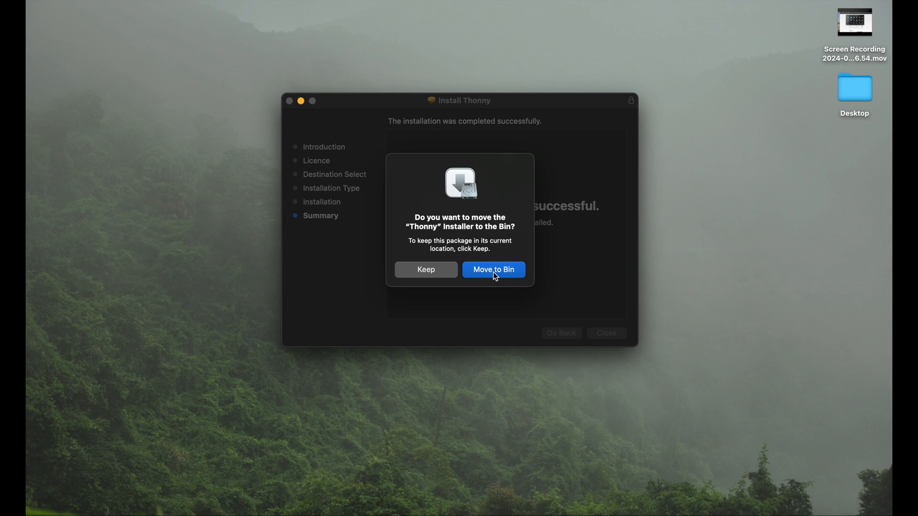
{"action": "mouse_move", "coordinate": [440, 274]}
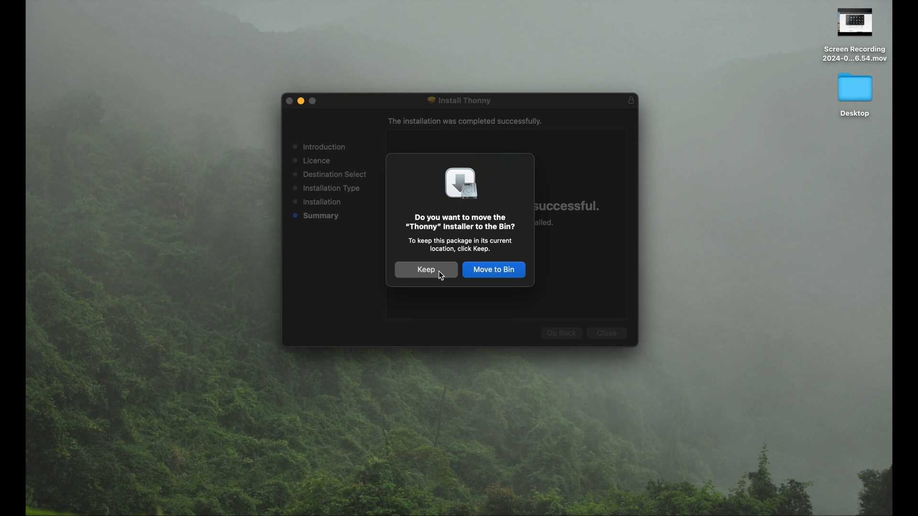
{"action": "left_click", "coordinate": [425, 270]}
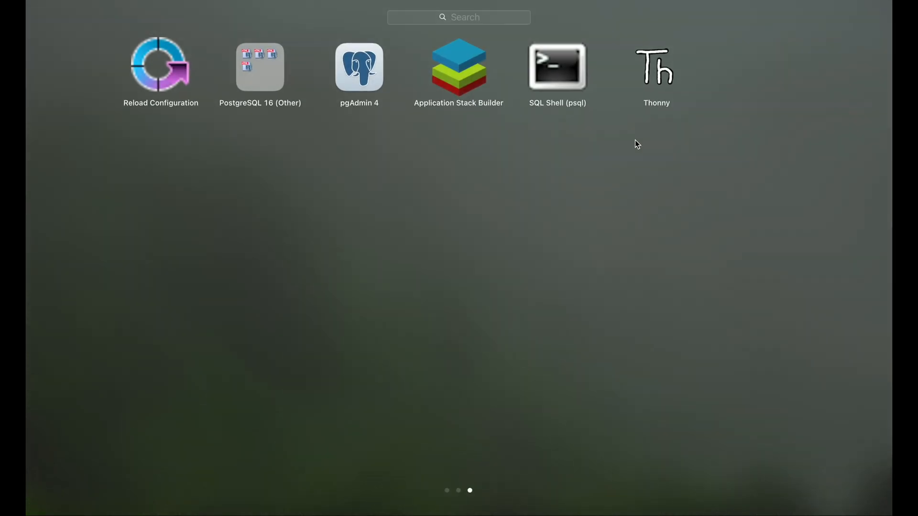
{"action": "mouse_move", "coordinate": [657, 81]}
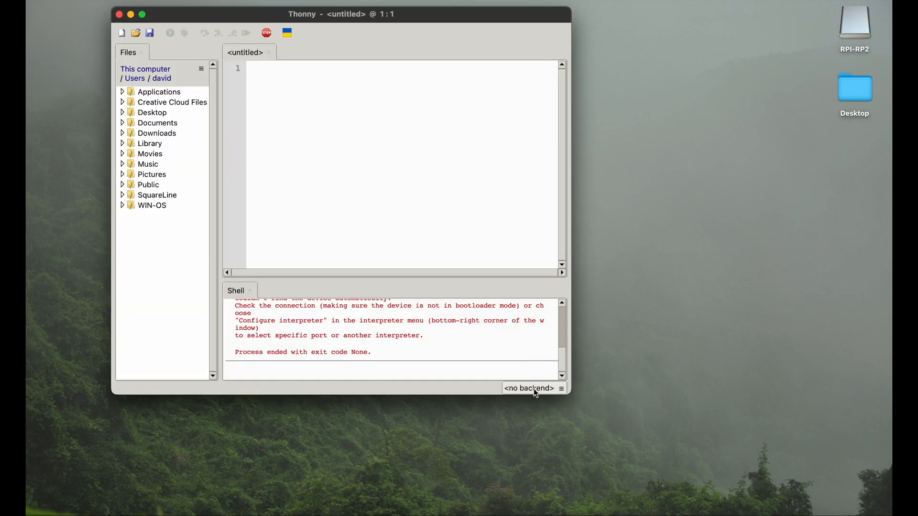
Launch Thonny and open Configure interpreter to reach Install or update MicroPython.
{"action": "left_click", "coordinate": [531, 388]}
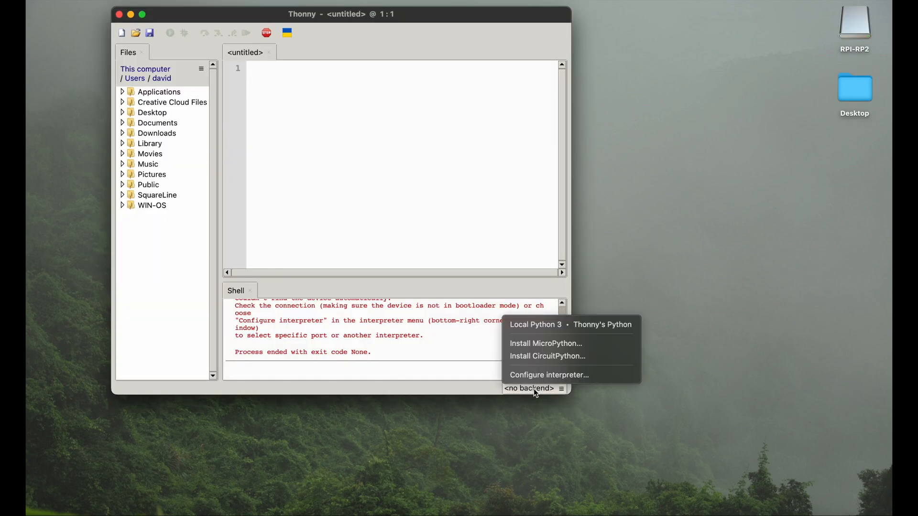
{"action": "mouse_move", "coordinate": [548, 374]}
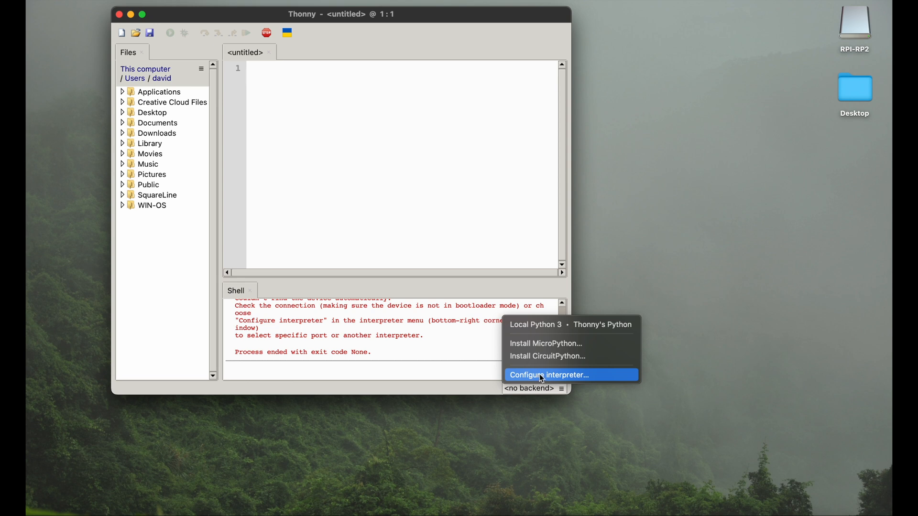
{"action": "left_click", "coordinate": [545, 343]}
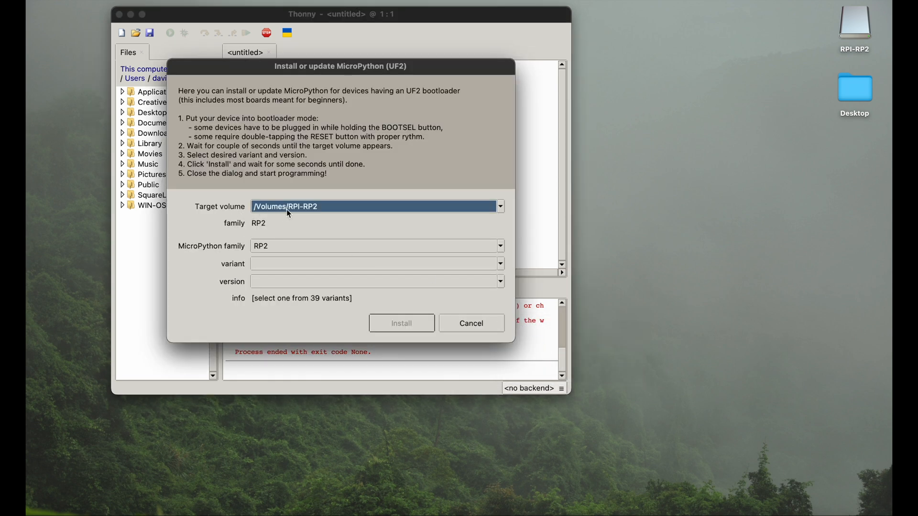
Target RPI-RP2 with variant Raspberry Pi Pico W / Pico WH, version 1.23.0, and flash it.
{"action": "left_click", "coordinate": [498, 206]}
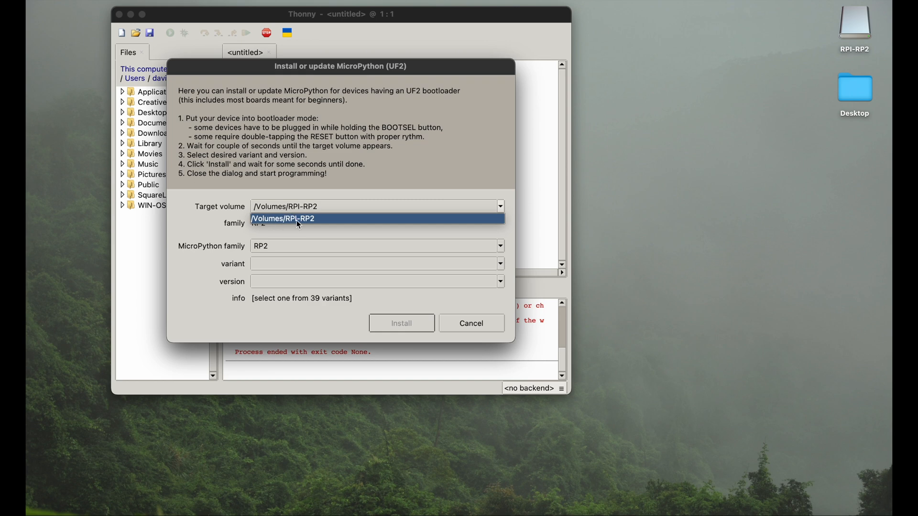
{"action": "mouse_move", "coordinate": [879, 41]}
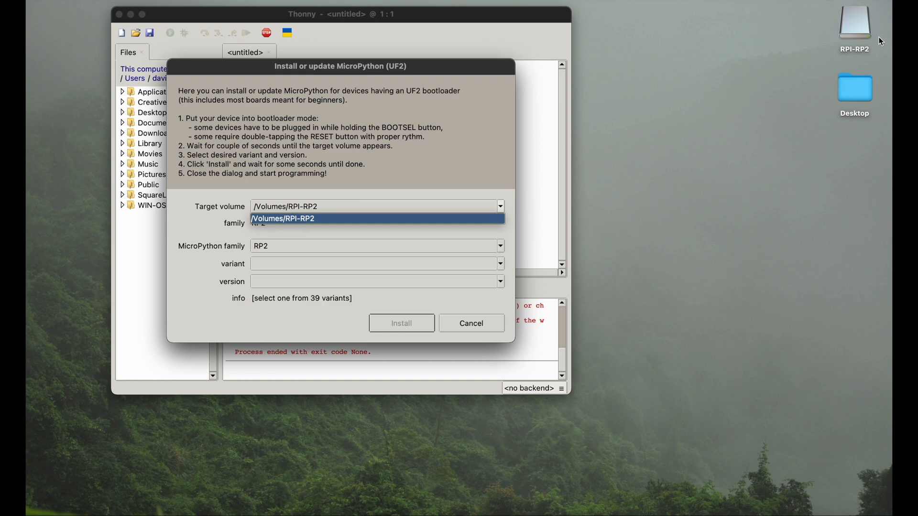
{"action": "mouse_move", "coordinate": [858, 52]}
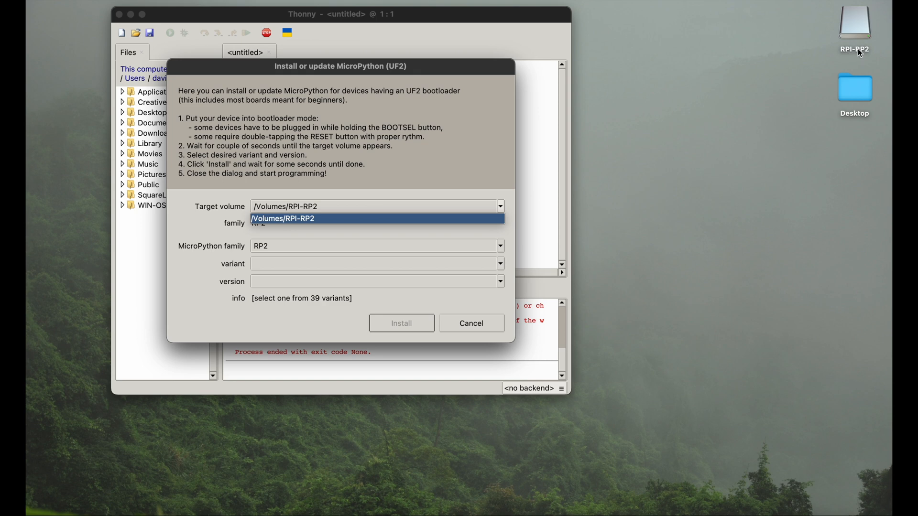
{"action": "mouse_move", "coordinate": [856, 55]}
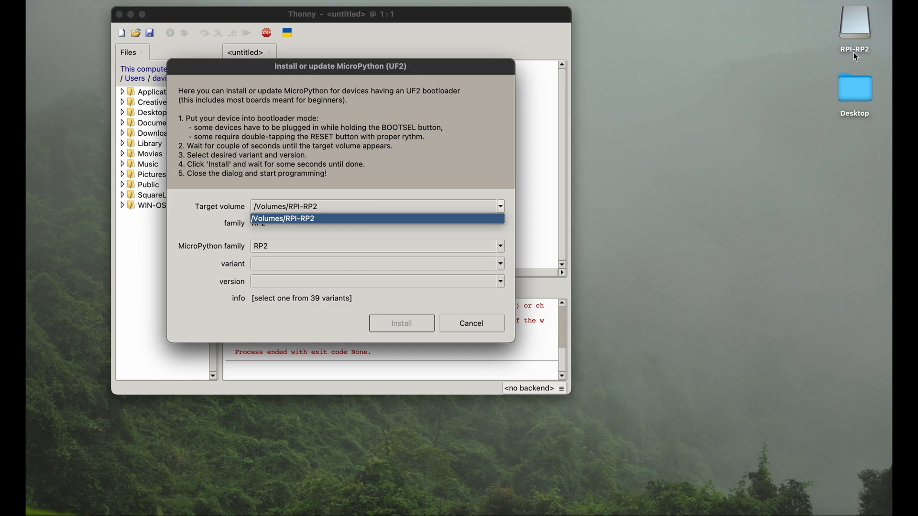
{"action": "mouse_move", "coordinate": [342, 230]}
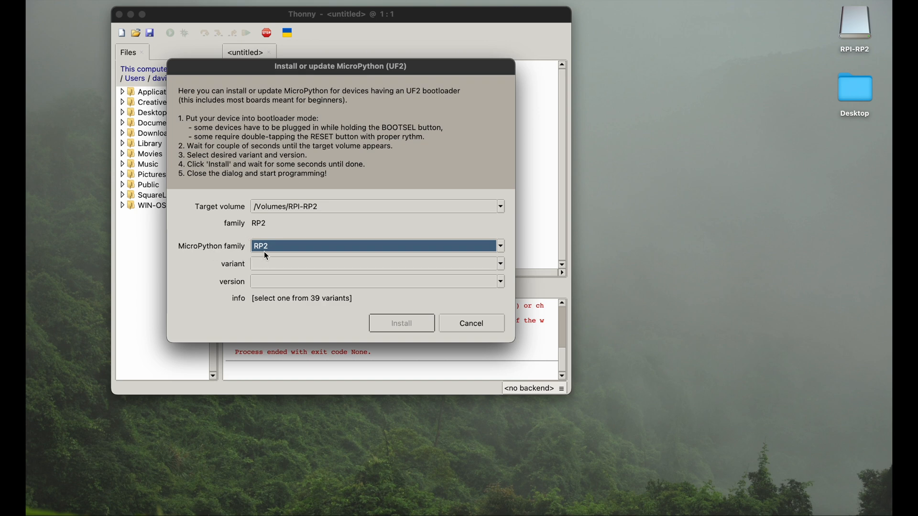
{"action": "left_click", "coordinate": [497, 263]}
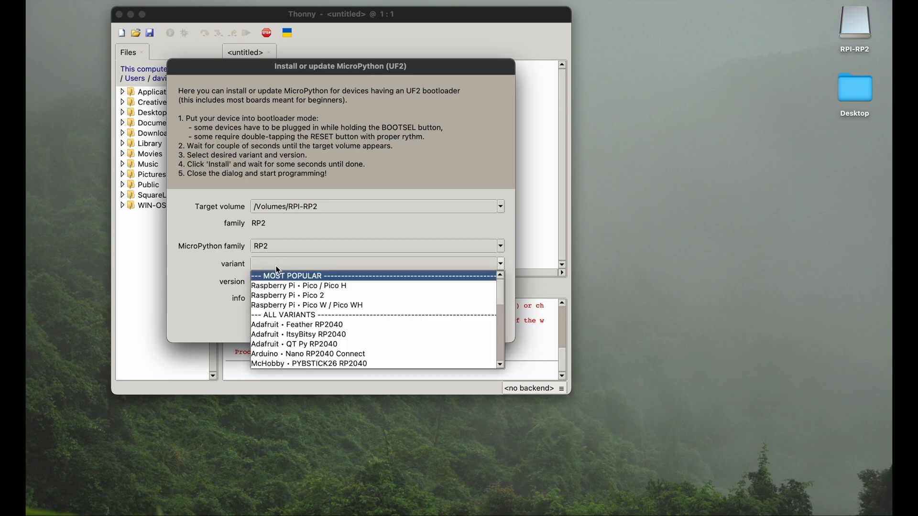
{"action": "mouse_move", "coordinate": [274, 294]}
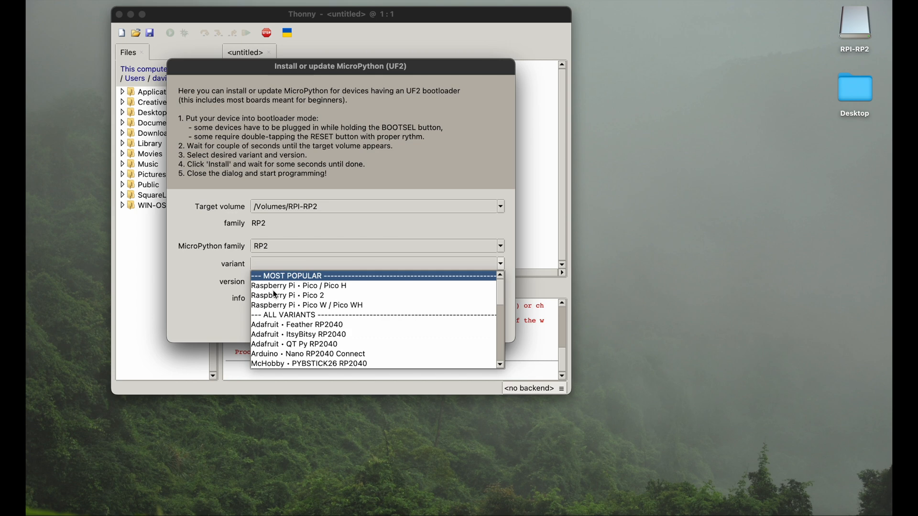
{"action": "mouse_move", "coordinate": [287, 302]}
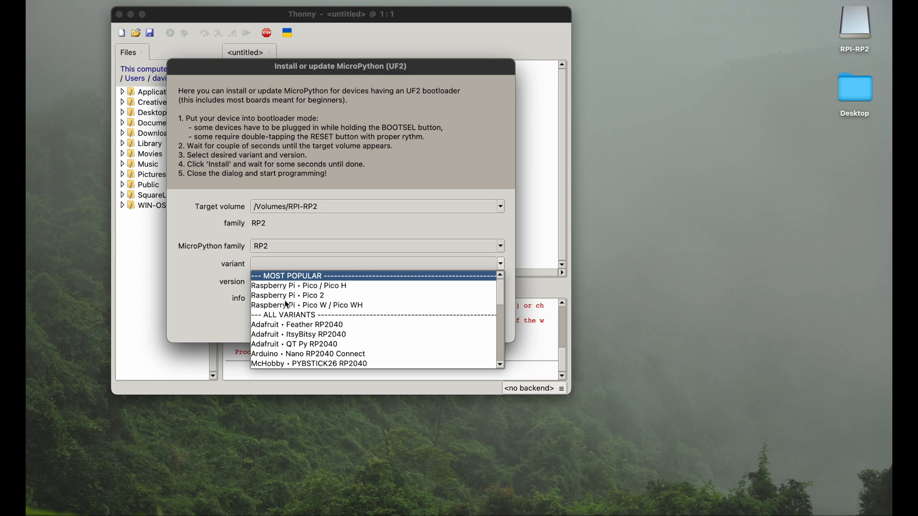
{"action": "mouse_move", "coordinate": [316, 310]}
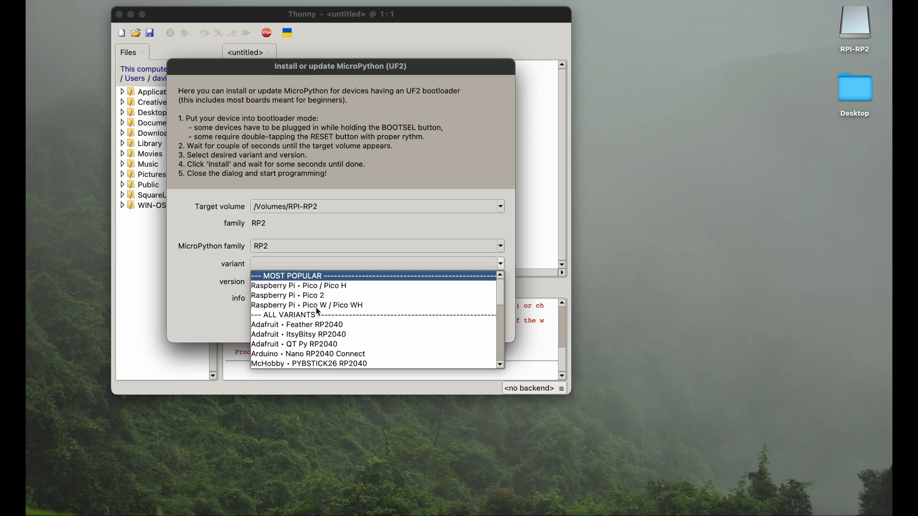
{"action": "mouse_move", "coordinate": [319, 313]}
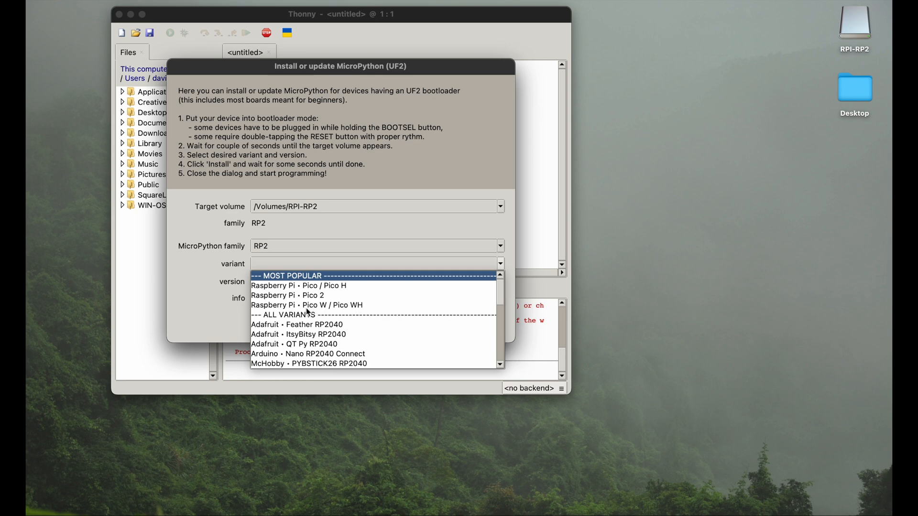
{"action": "mouse_move", "coordinate": [320, 316]}
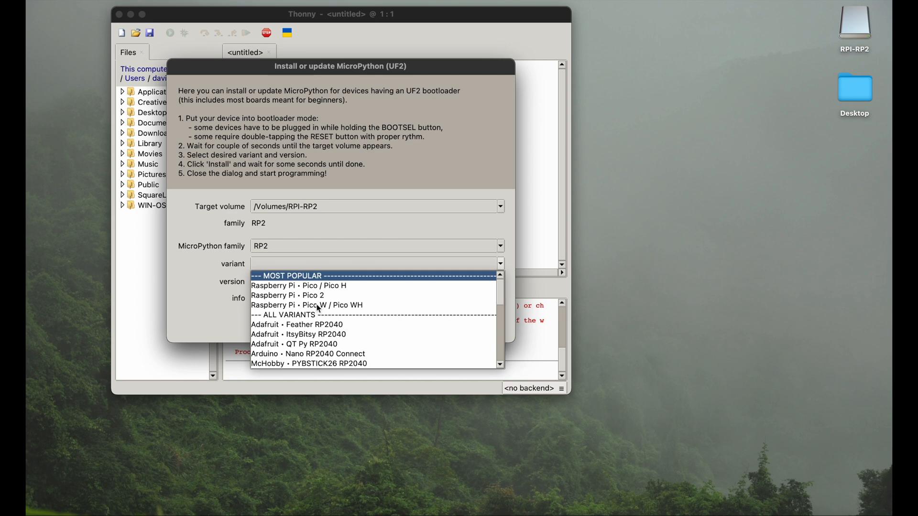
{"action": "left_click", "coordinate": [306, 305]}
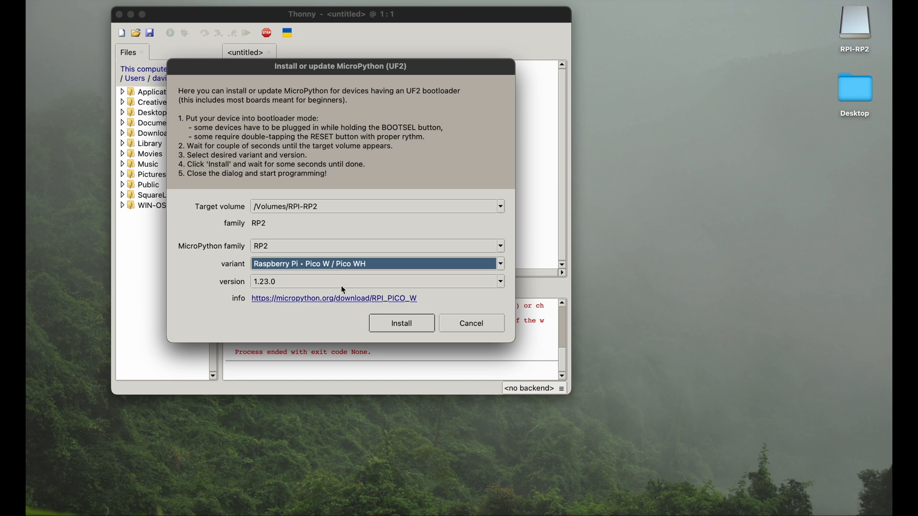
{"action": "left_click", "coordinate": [498, 281]}
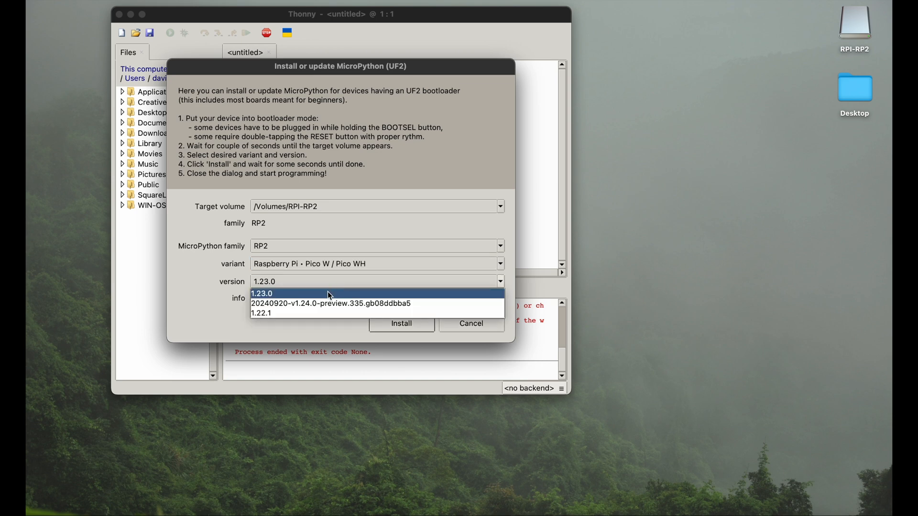
{"action": "left_click", "coordinate": [262, 293]}
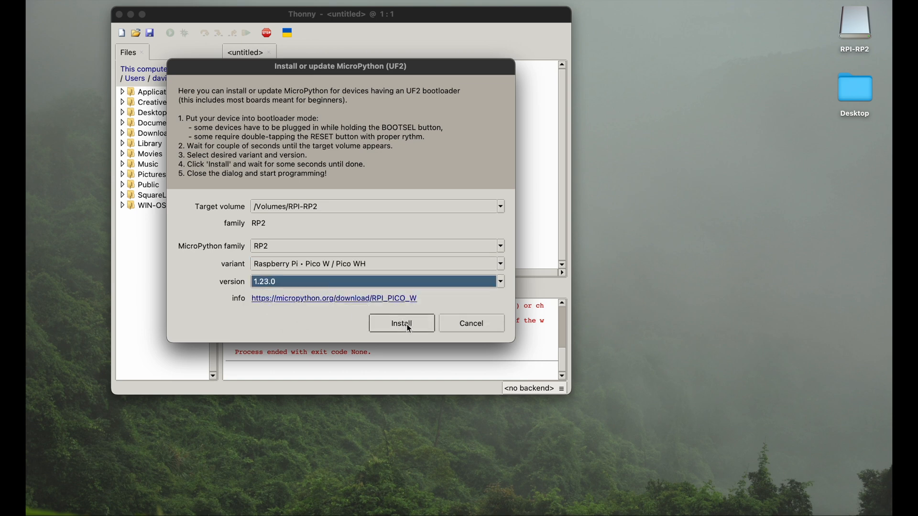
{"action": "left_click", "coordinate": [401, 323]}
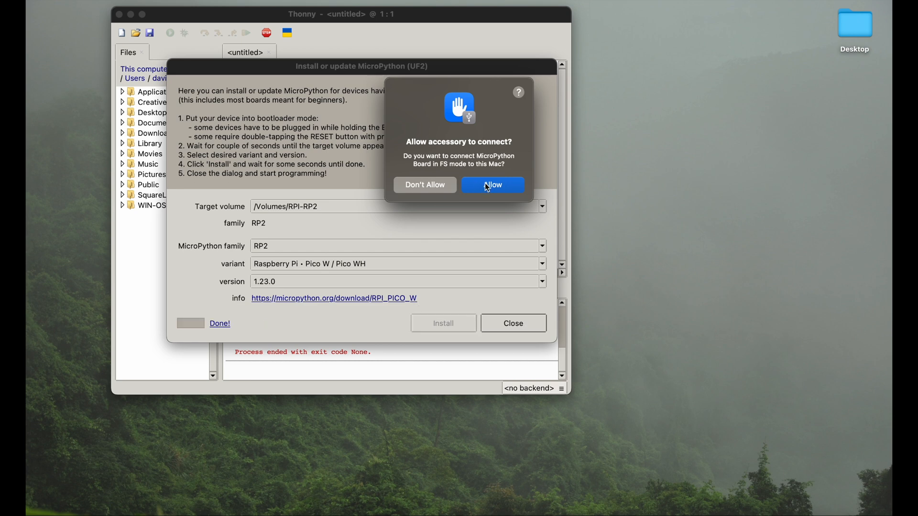
Allow the MicroPython board to connect to the Mac and close the finished installer.
{"action": "left_click", "coordinate": [492, 184]}
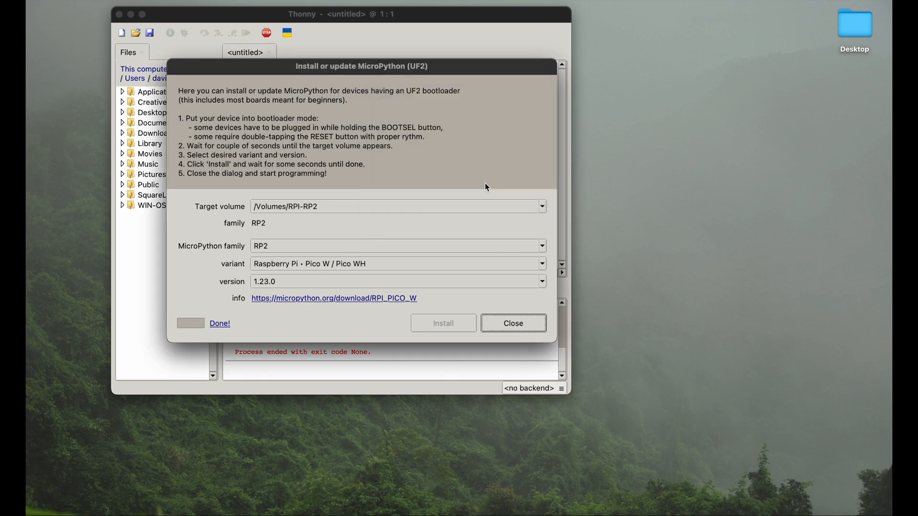
{"action": "mouse_move", "coordinate": [261, 321]}
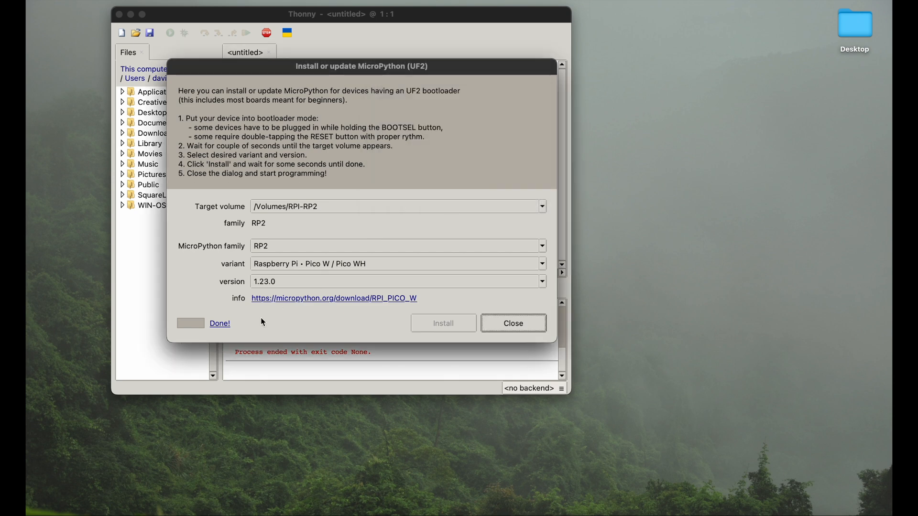
{"action": "mouse_move", "coordinate": [460, 291]}
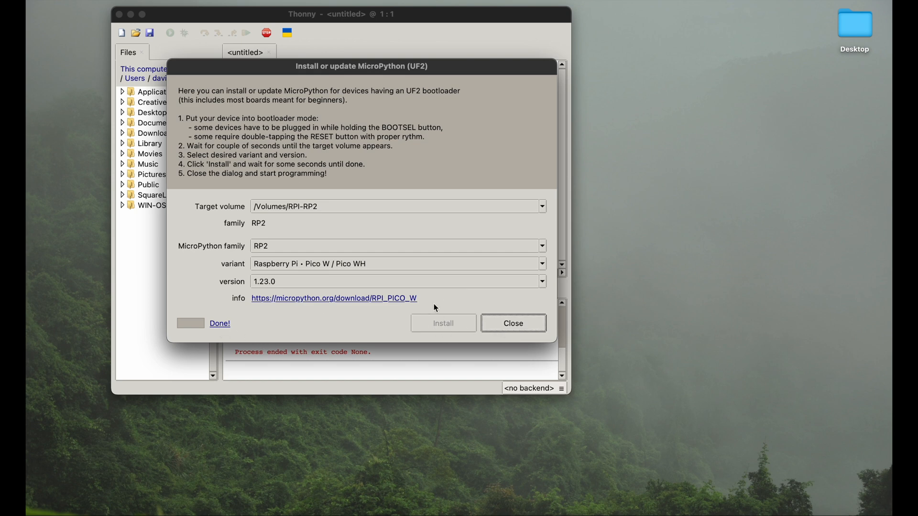
{"action": "mouse_move", "coordinate": [483, 253]}
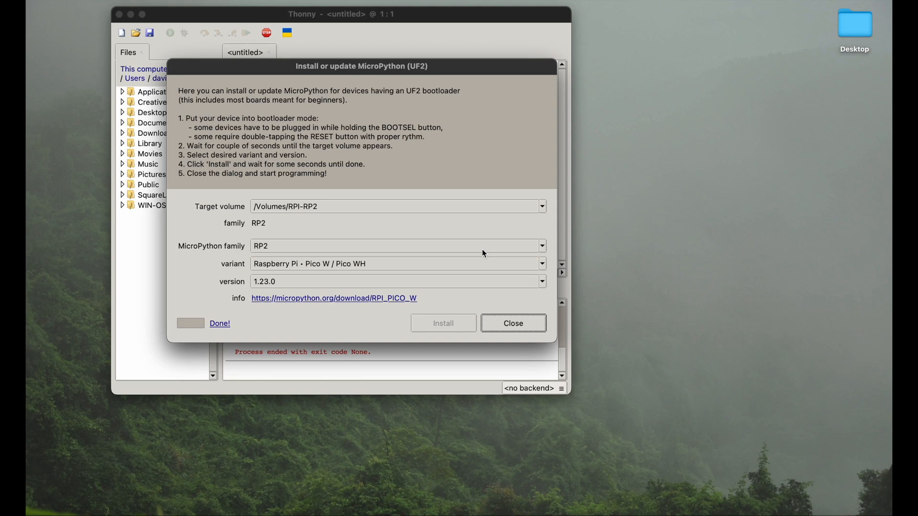
{"action": "left_click", "coordinate": [511, 323]}
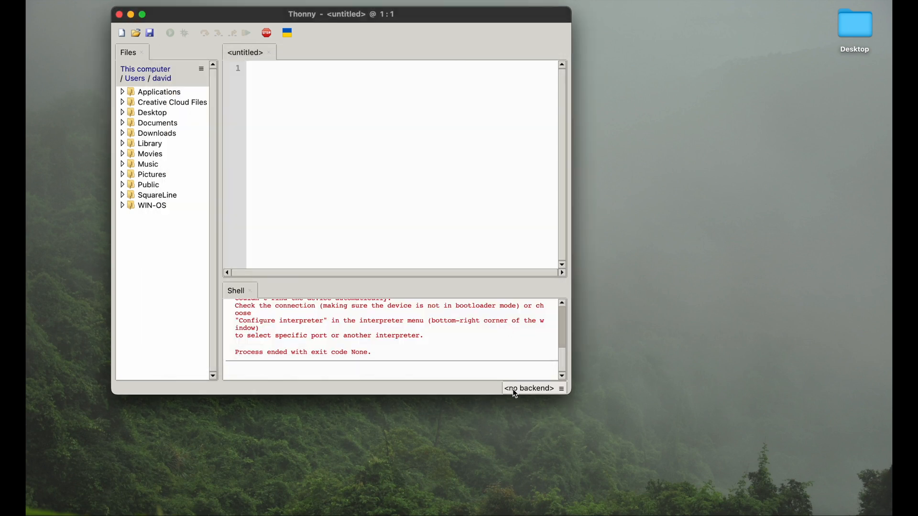
{"action": "left_click", "coordinate": [529, 388]}
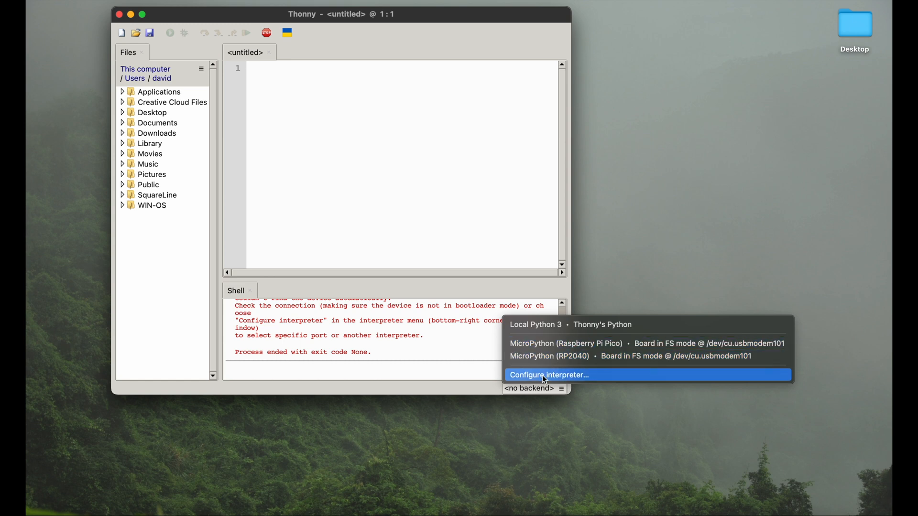
{"action": "mouse_move", "coordinate": [536, 383]}
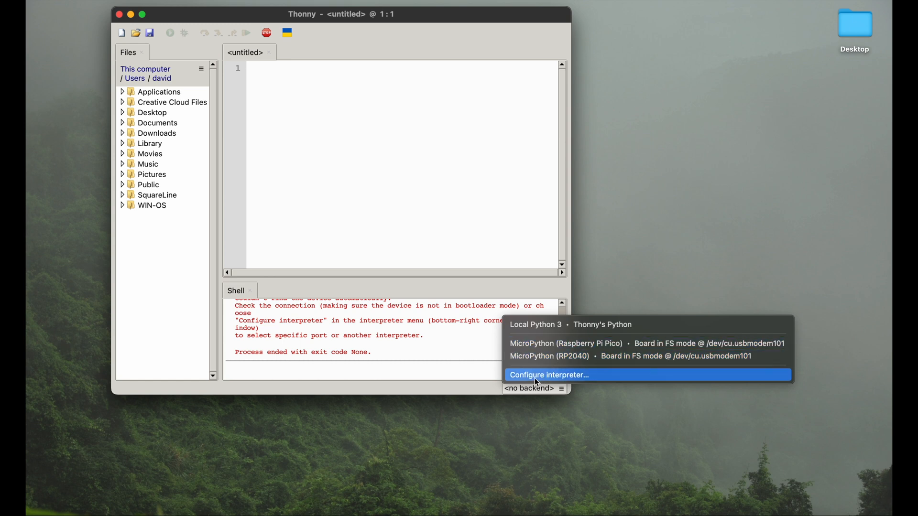
Set the interpreter to MicroPython (Raspberry Pi Pico) on the usbmodem port and confirm.
{"action": "left_click", "coordinate": [548, 375]}
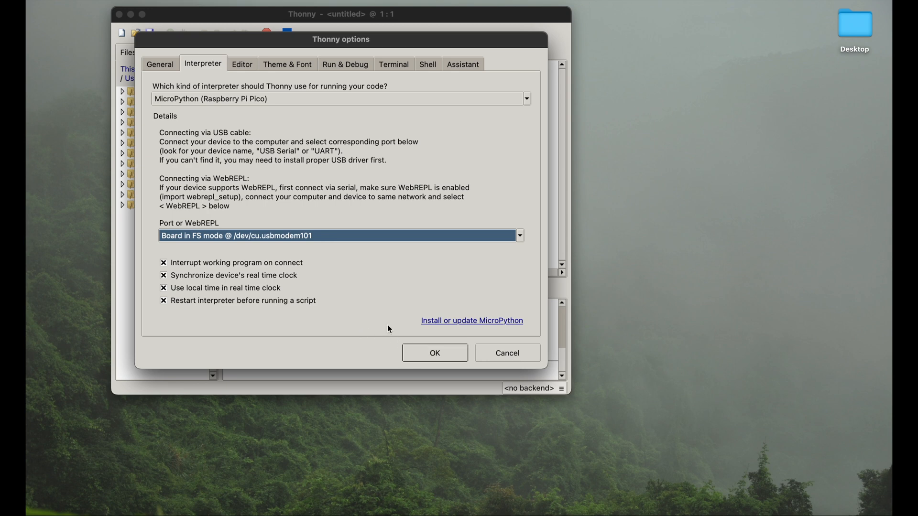
{"action": "left_click", "coordinate": [434, 353]}
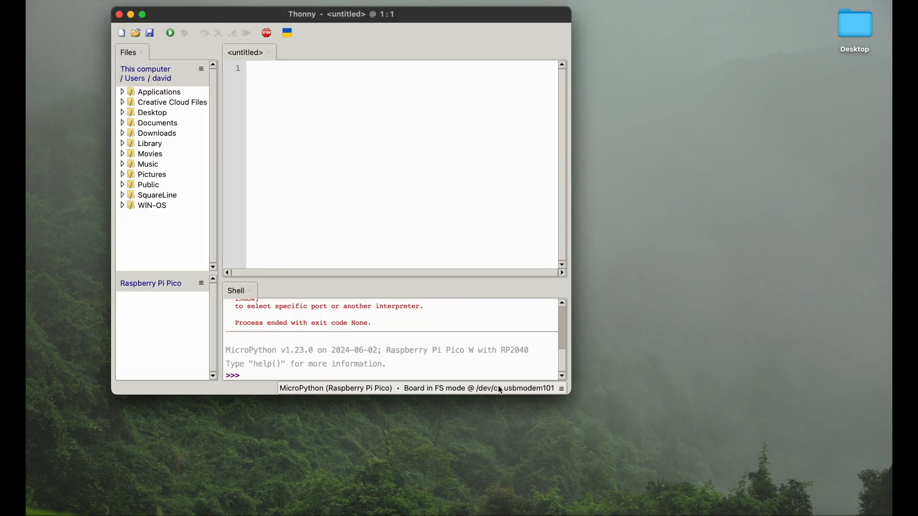
{"action": "left_click", "coordinate": [477, 388]}
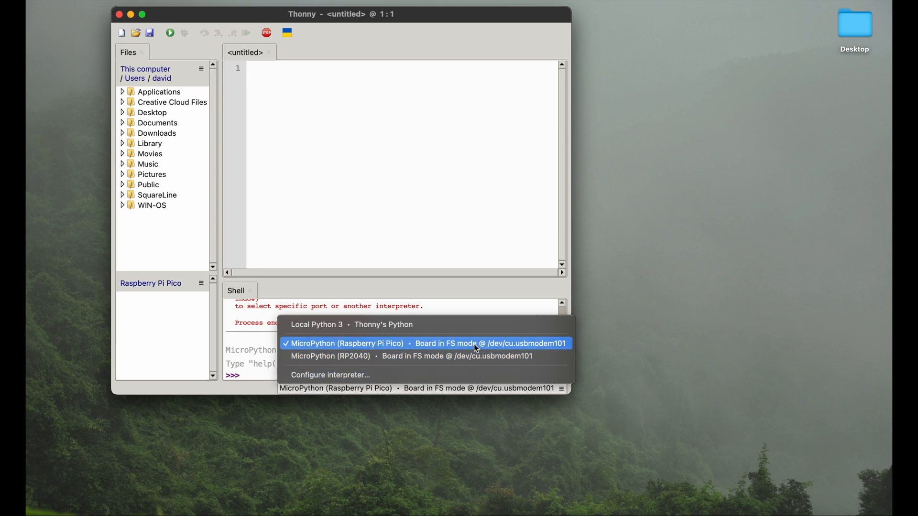
{"action": "mouse_move", "coordinate": [476, 350]}
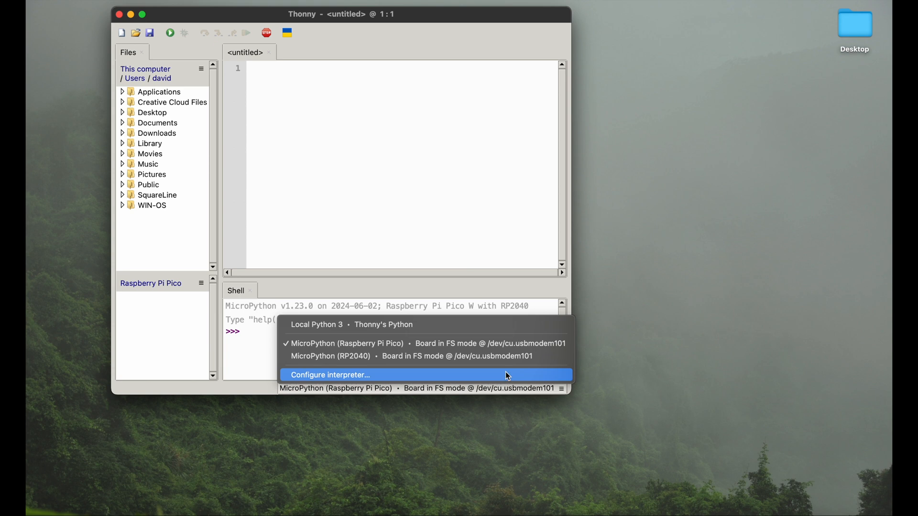
{"action": "left_click", "coordinate": [329, 375]}
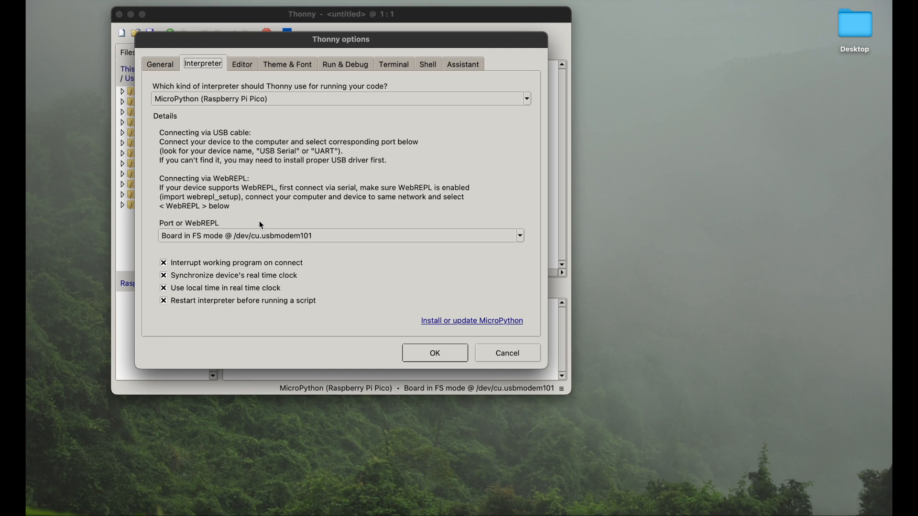
{"action": "left_click", "coordinate": [434, 353]}
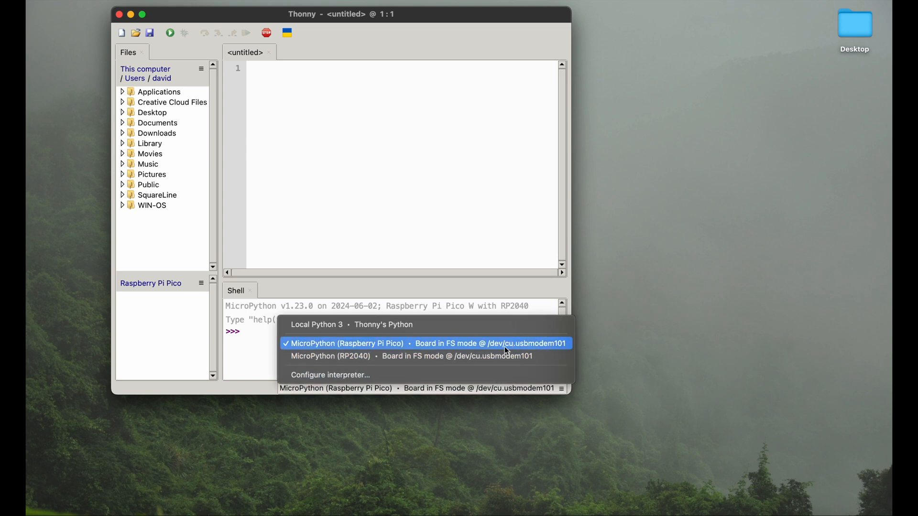
{"action": "left_click", "coordinate": [329, 374]}
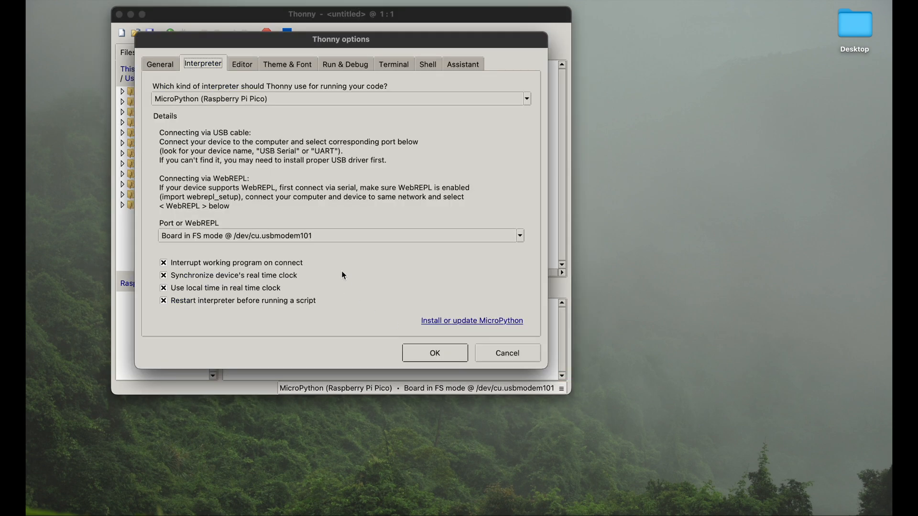
{"action": "mouse_move", "coordinate": [272, 248]}
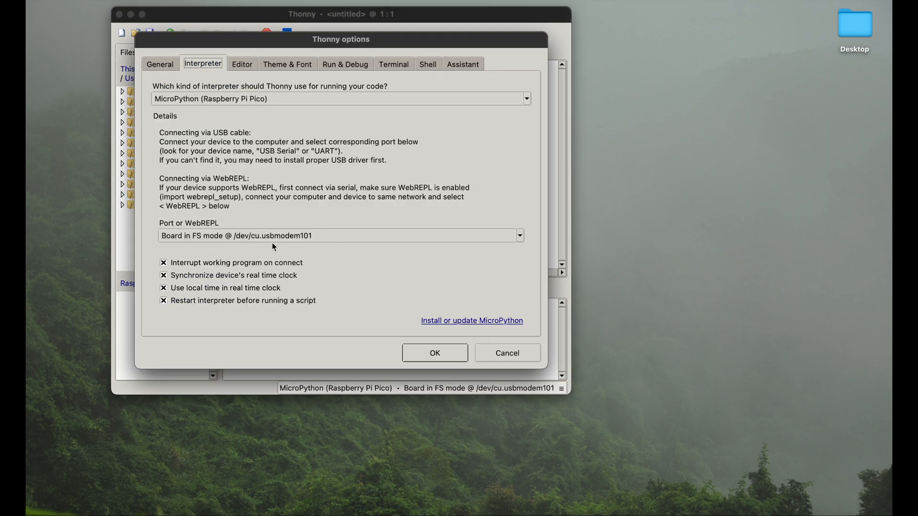
{"action": "mouse_move", "coordinate": [391, 269]}
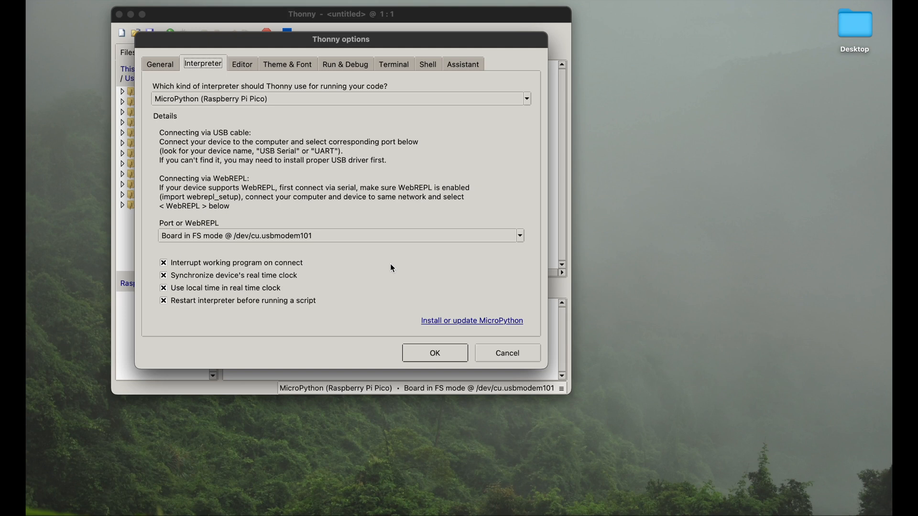
{"action": "mouse_move", "coordinate": [476, 346]}
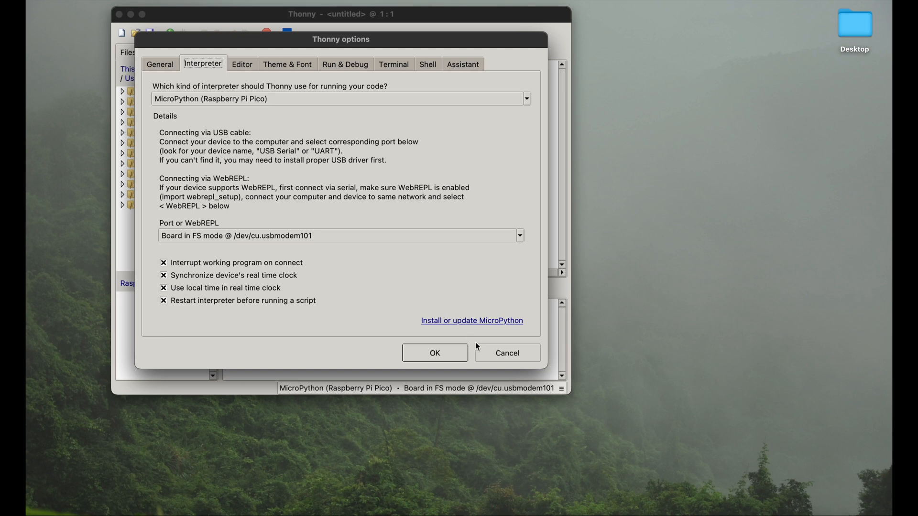
{"action": "left_click", "coordinate": [434, 352]}
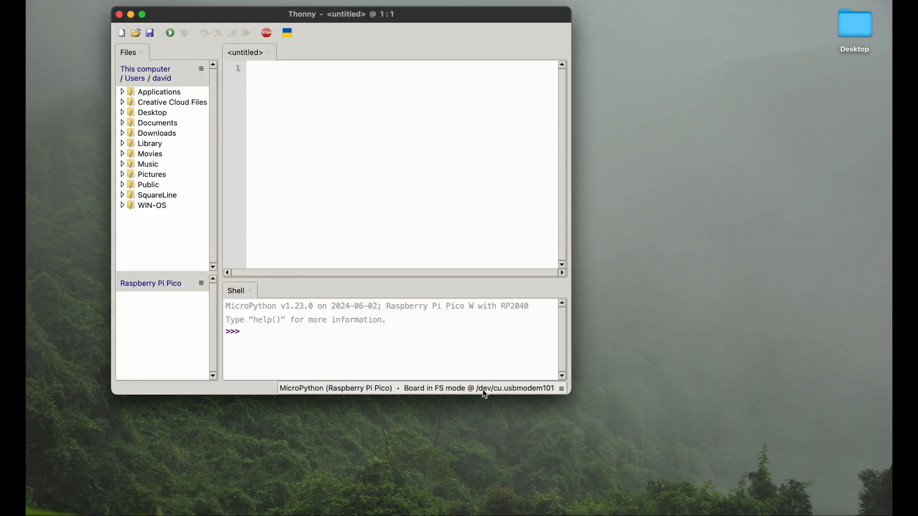
{"action": "left_click", "coordinate": [478, 388]}
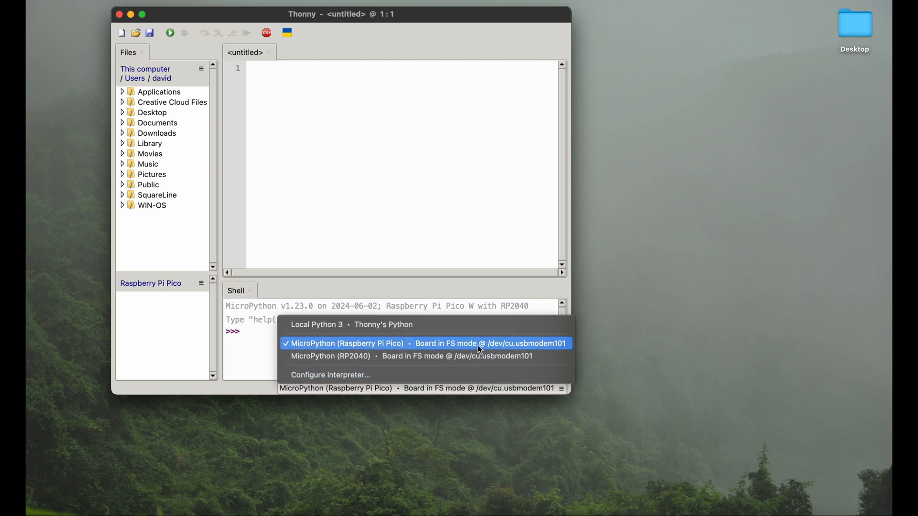